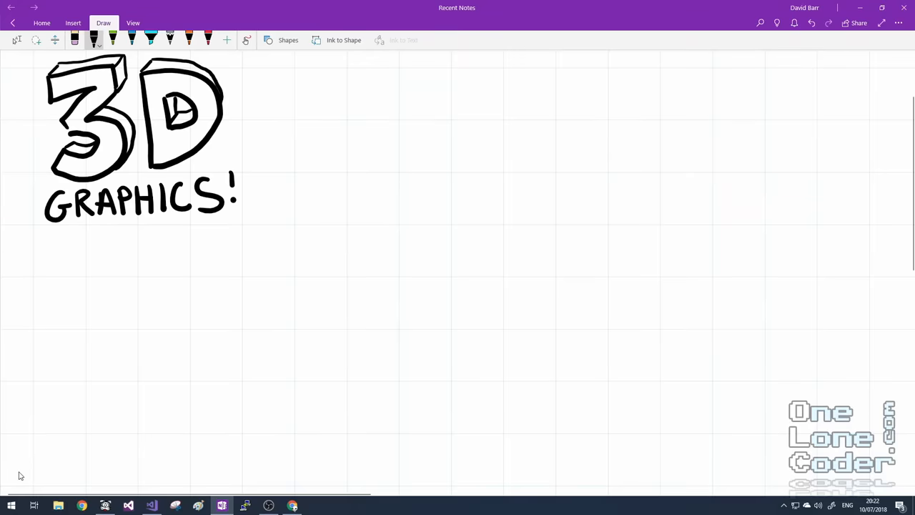
Draw a black square beside the 3D GRAPHICS title and add top and side edges to form a cube
drag(405, 207, 404, 297)
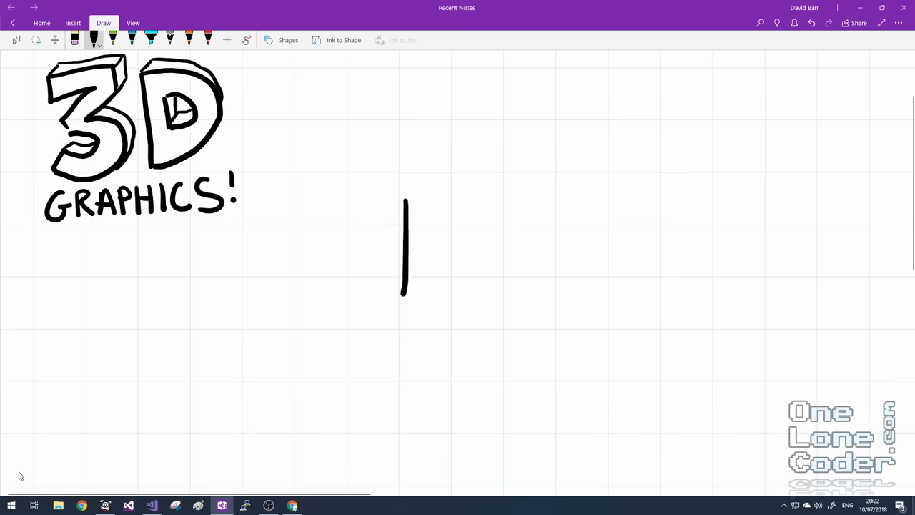
drag(405, 201, 522, 299)
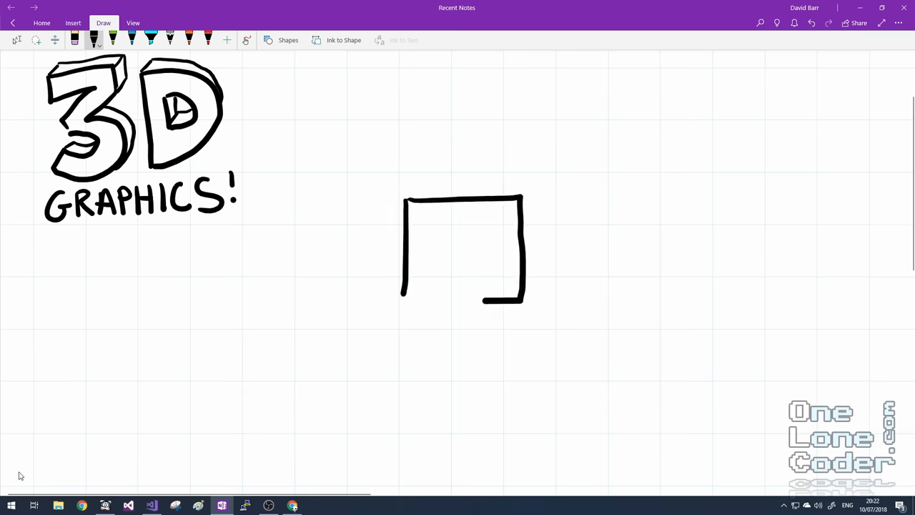
drag(459, 168, 408, 201)
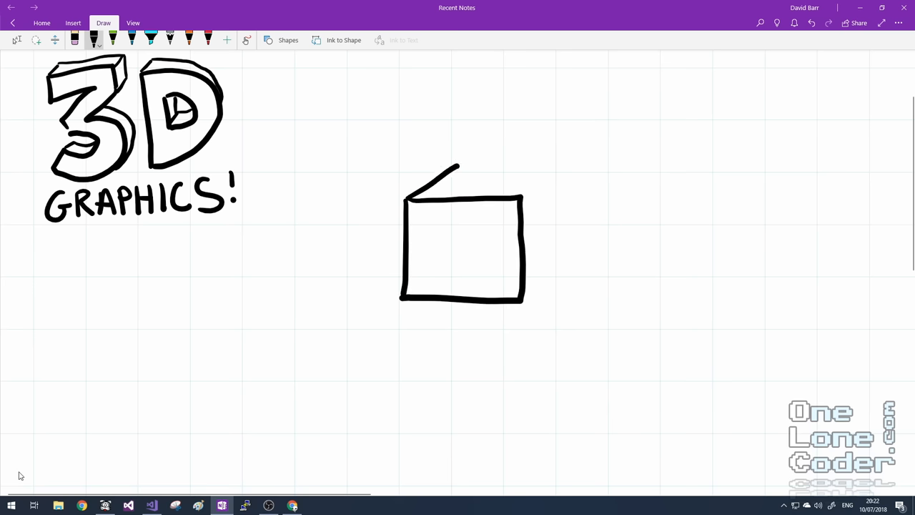
drag(461, 165, 569, 168)
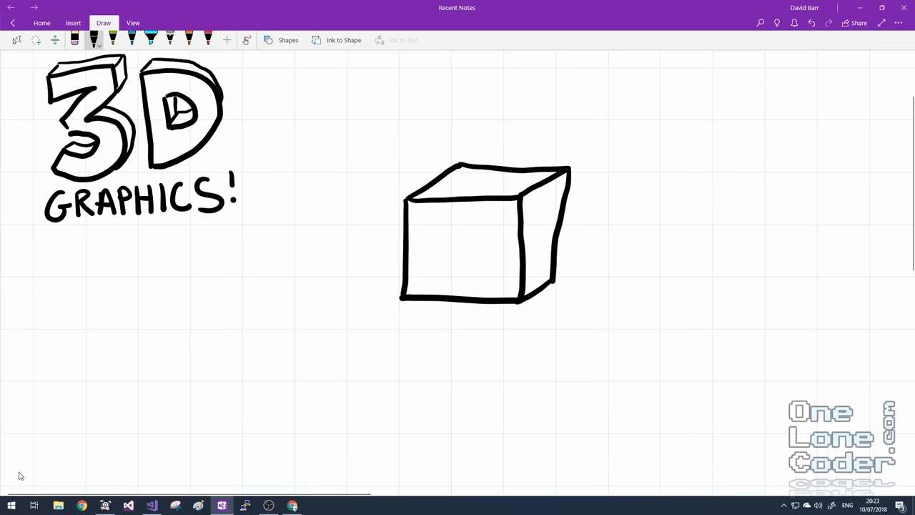
Sketch separate top and side face outlines around the cube in black pen
click(411, 101)
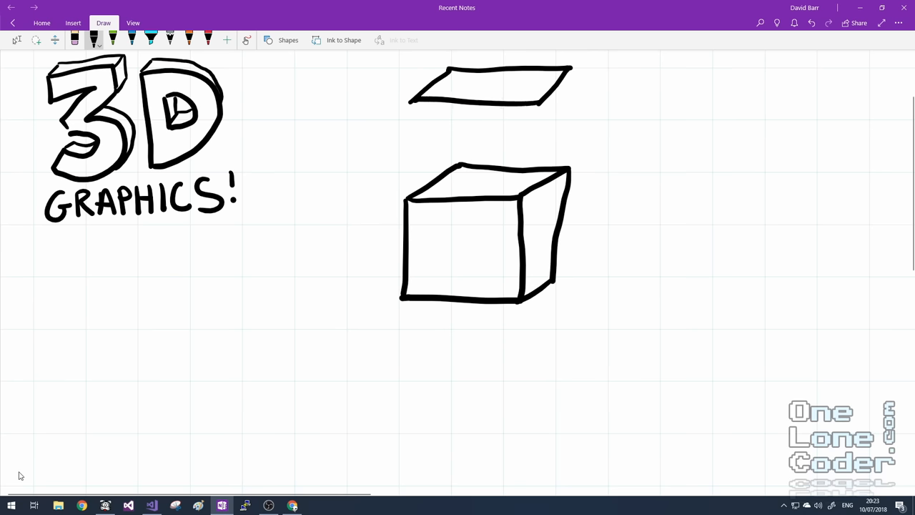
drag(669, 163, 629, 300)
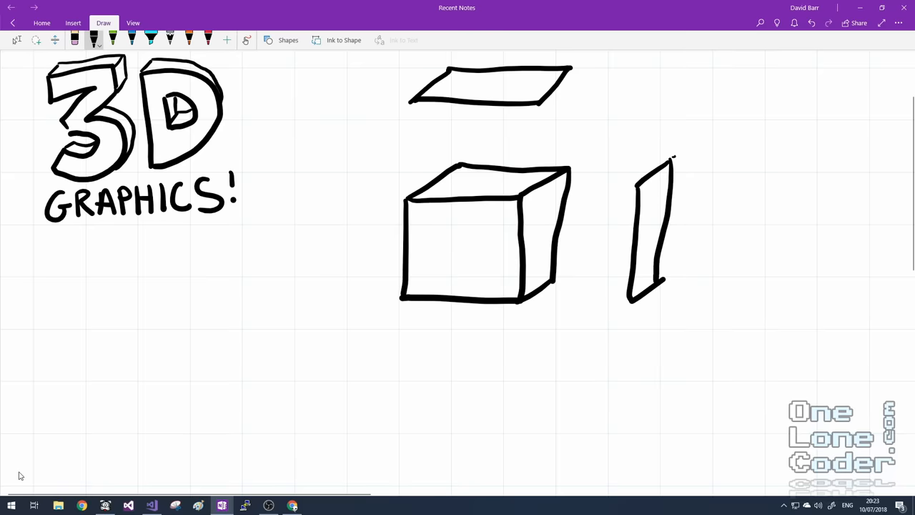
drag(403, 354, 384, 454)
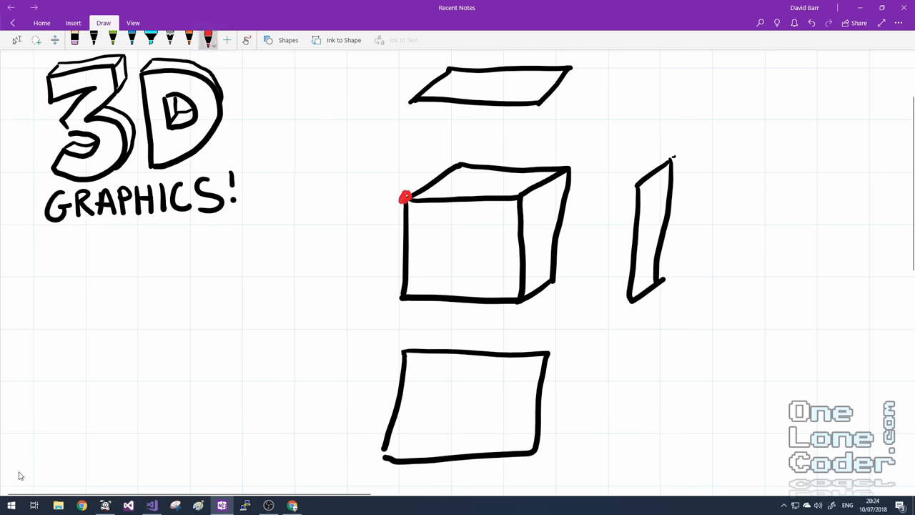
Place red dots on the cube's corners, including one for the hidden back vertex
drag(408, 197, 461, 161)
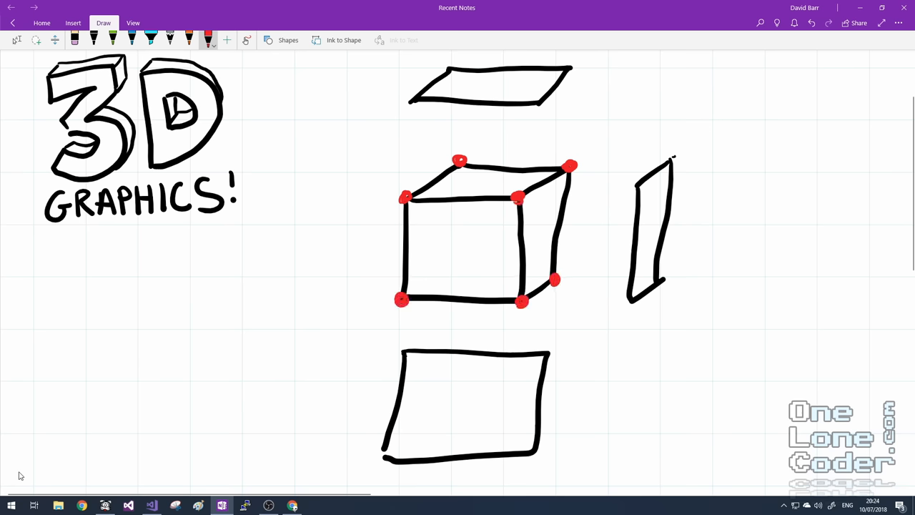
click(463, 258)
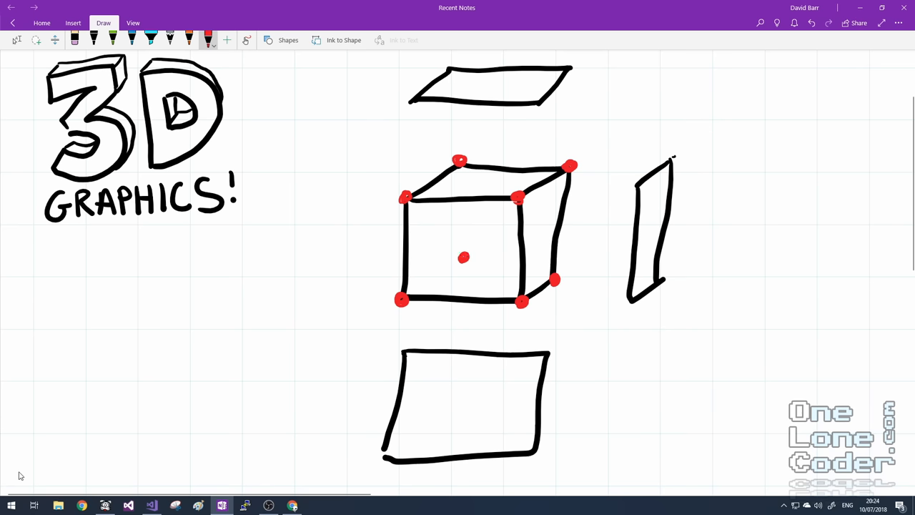
click(150, 39)
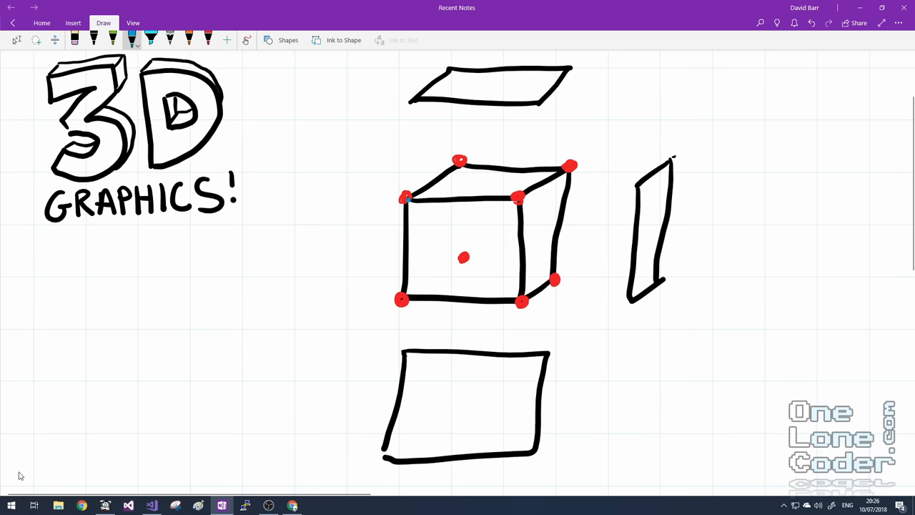
Draw blue diagonals and outlines splitting the cube's front and top faces into triangles
drag(406, 202, 521, 299)
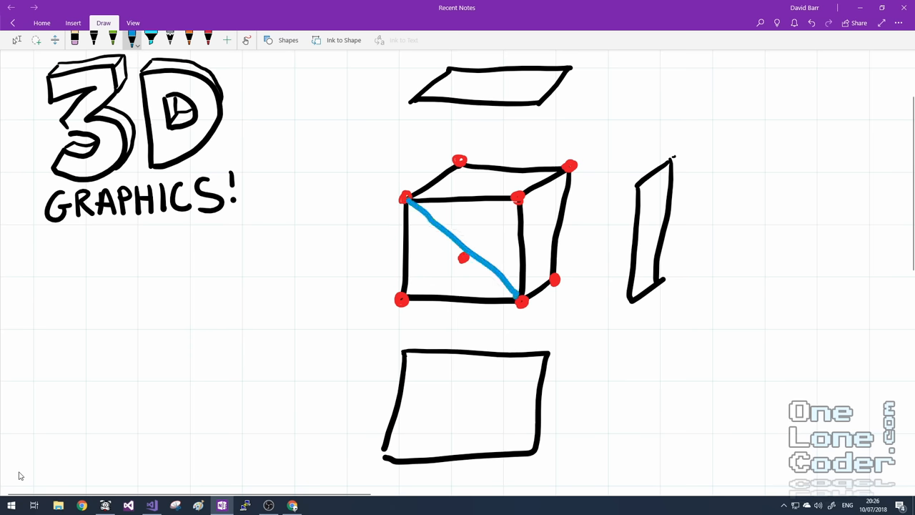
drag(522, 300, 400, 299)
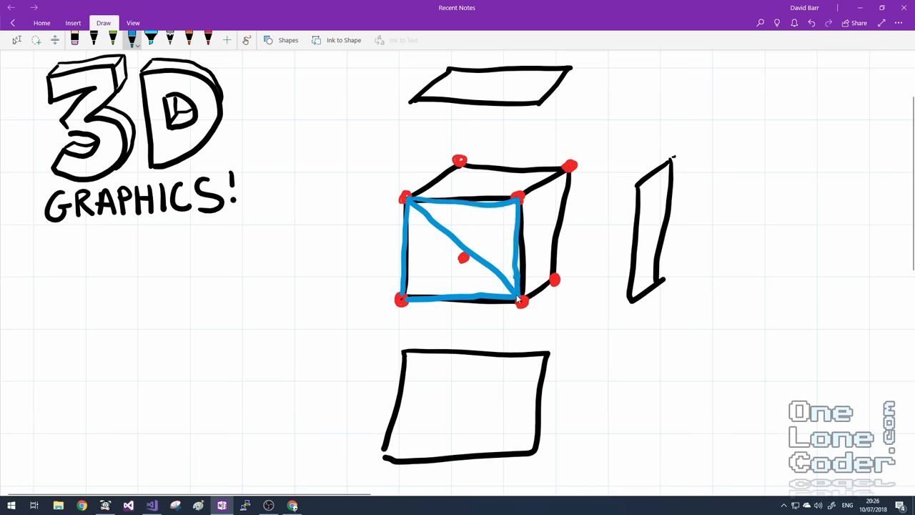
drag(404, 197, 461, 161)
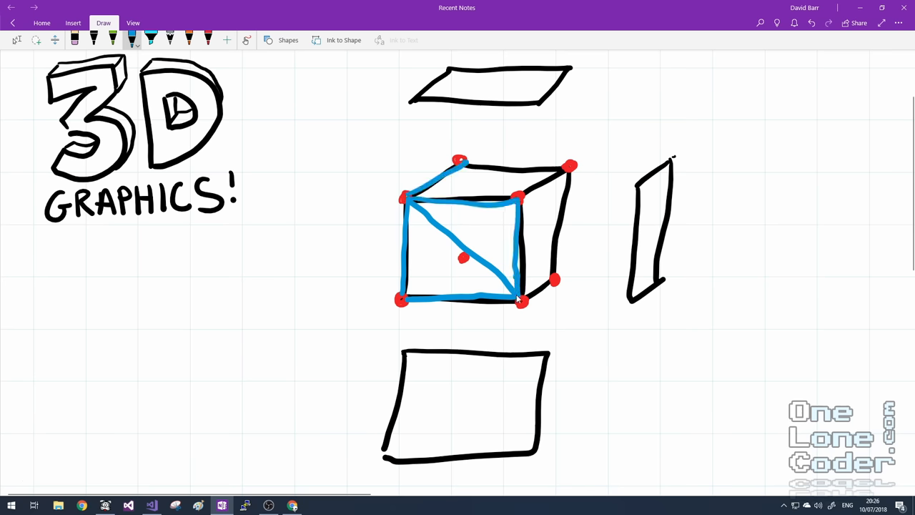
drag(462, 161, 522, 197)
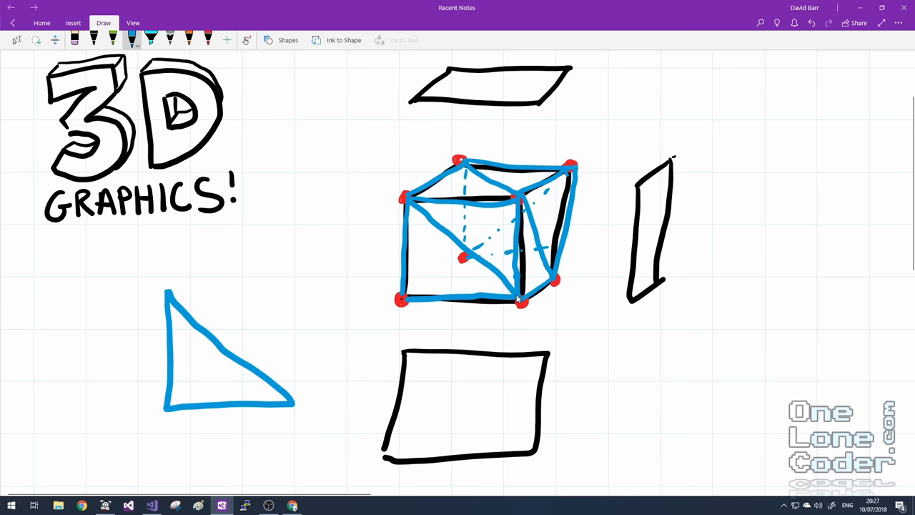
click(208, 39)
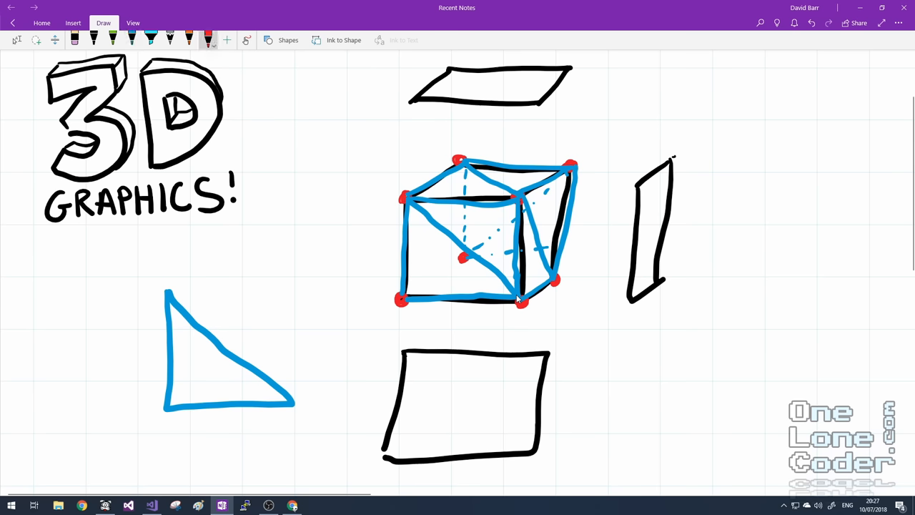
Connect the scattered red points with blue lines into a mesh of triangles
click(166, 288)
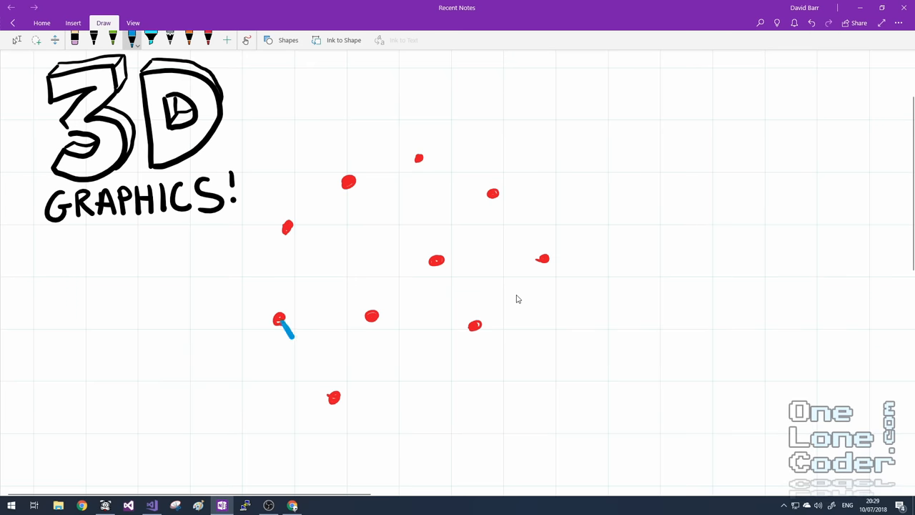
drag(279, 319, 371, 316)
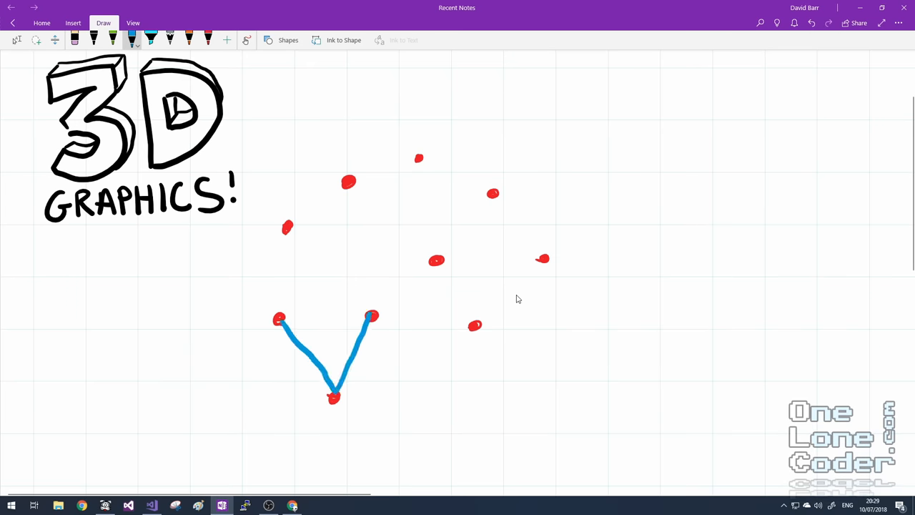
drag(278, 319, 371, 316)
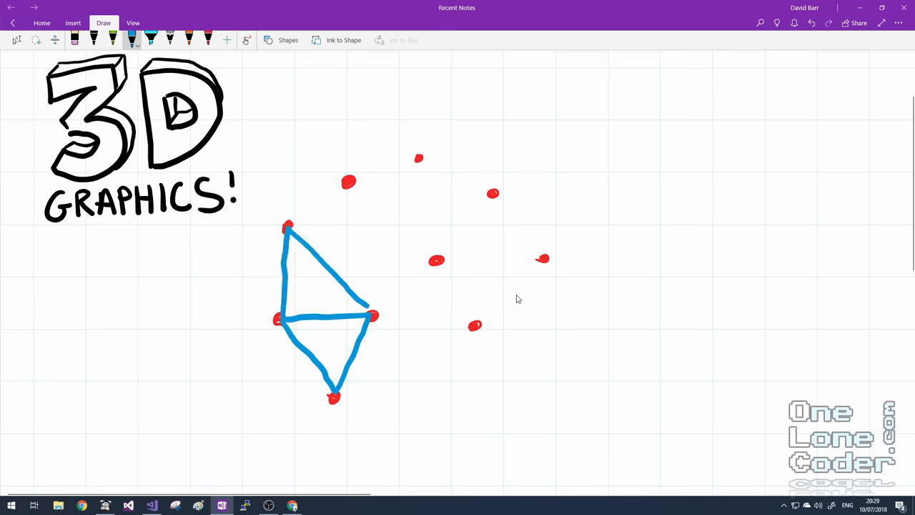
drag(288, 227, 349, 181)
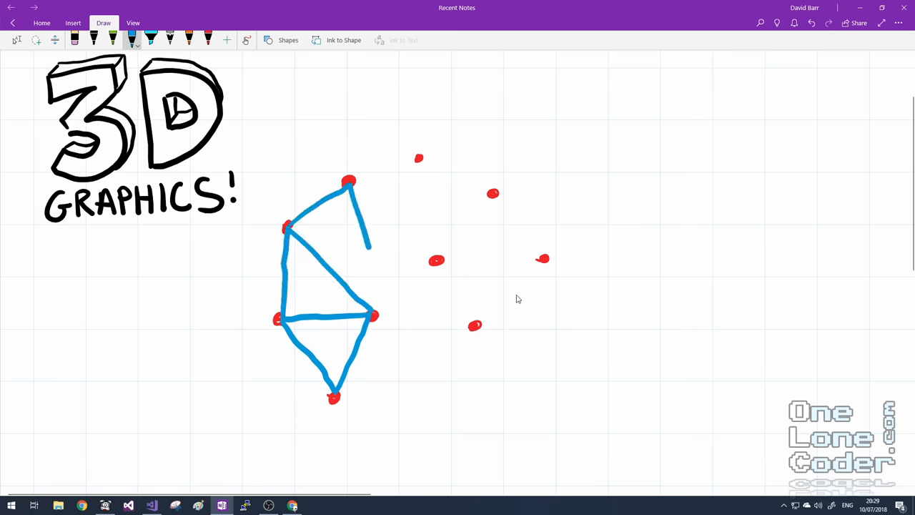
drag(349, 181, 420, 158)
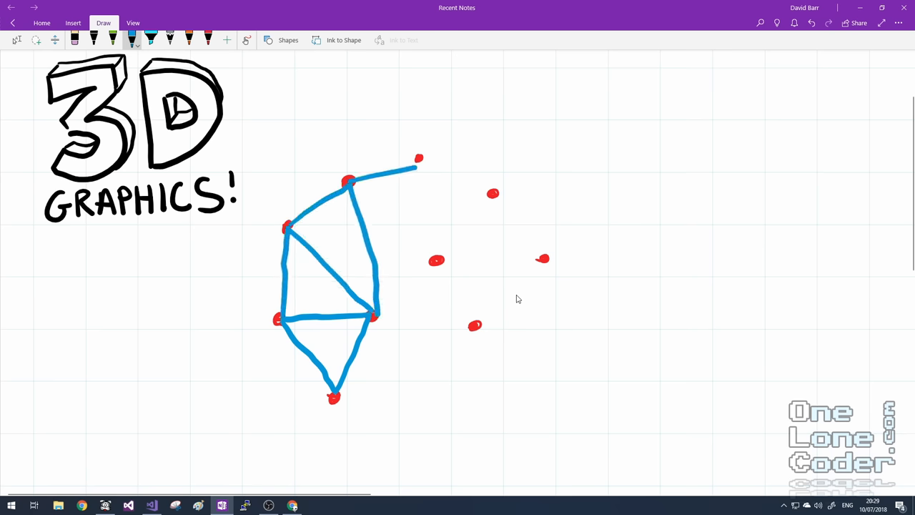
drag(419, 158, 439, 261)
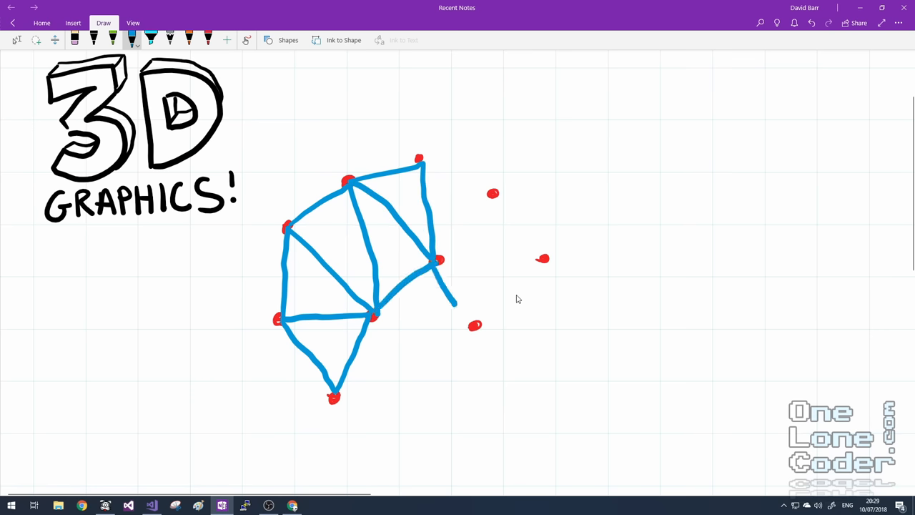
drag(440, 260, 544, 258)
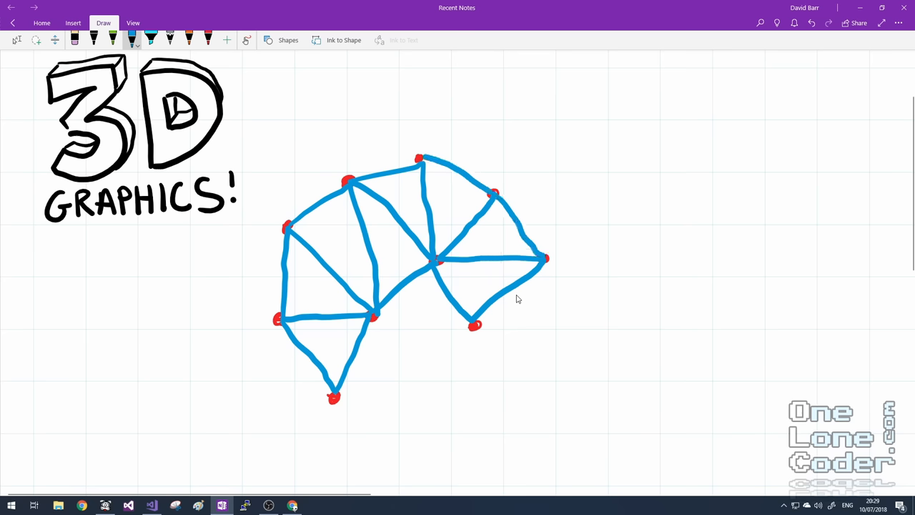
drag(662, 189, 694, 146)
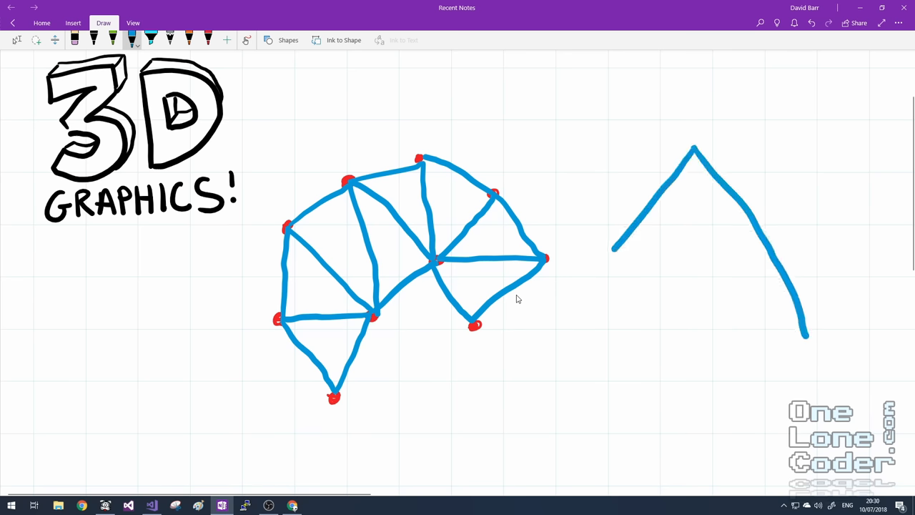
Draw a blue peaked curve to the right of the triangulated points
drag(613, 251, 806, 329)
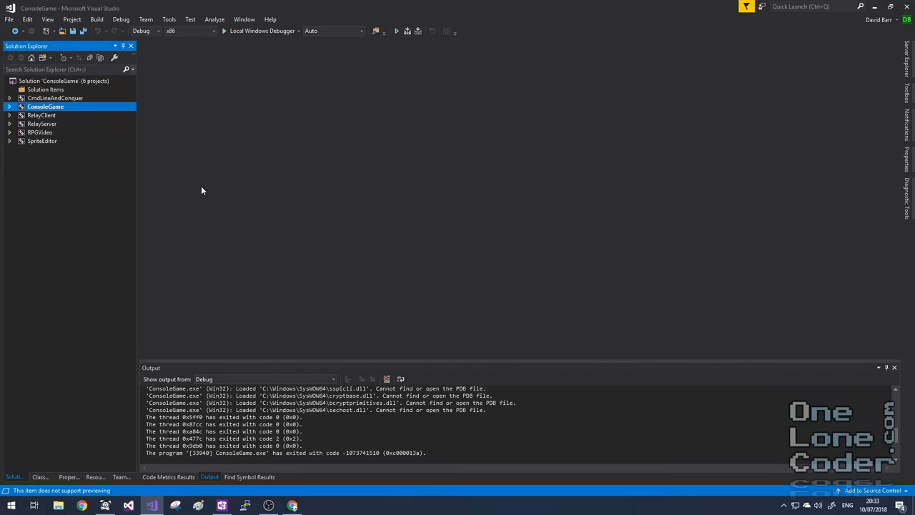
mouse_move(148, 201)
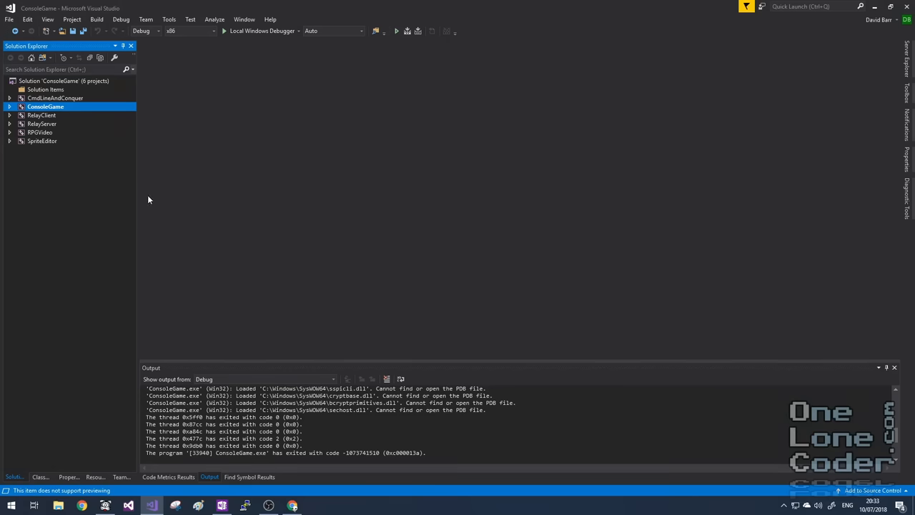
mouse_move(478, 248)
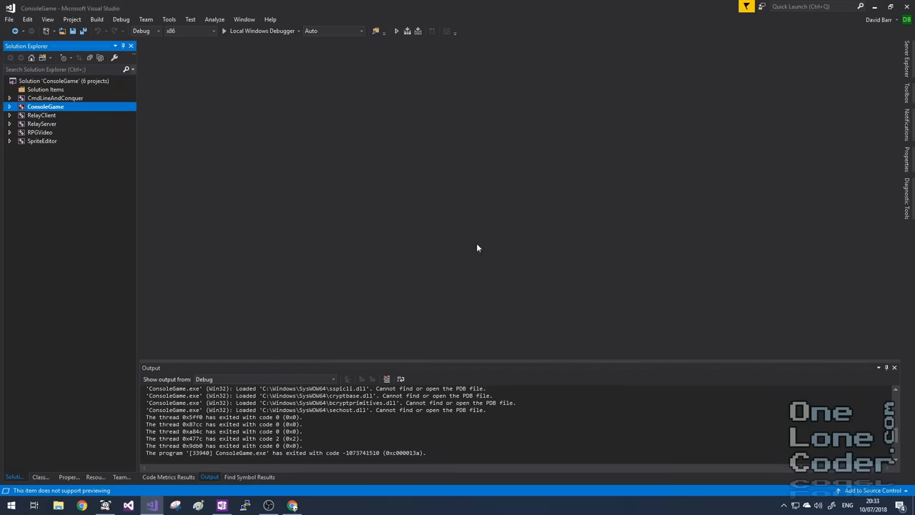
mouse_move(346, 232)
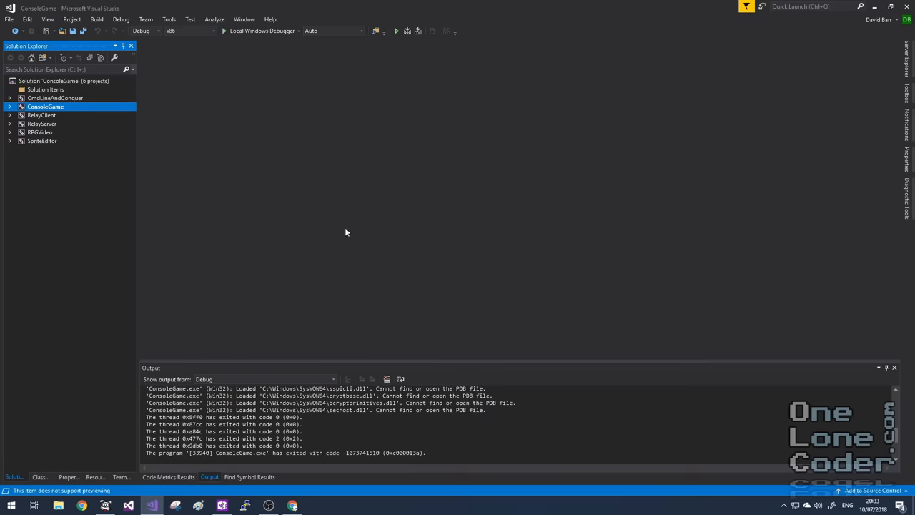
mouse_move(351, 267)
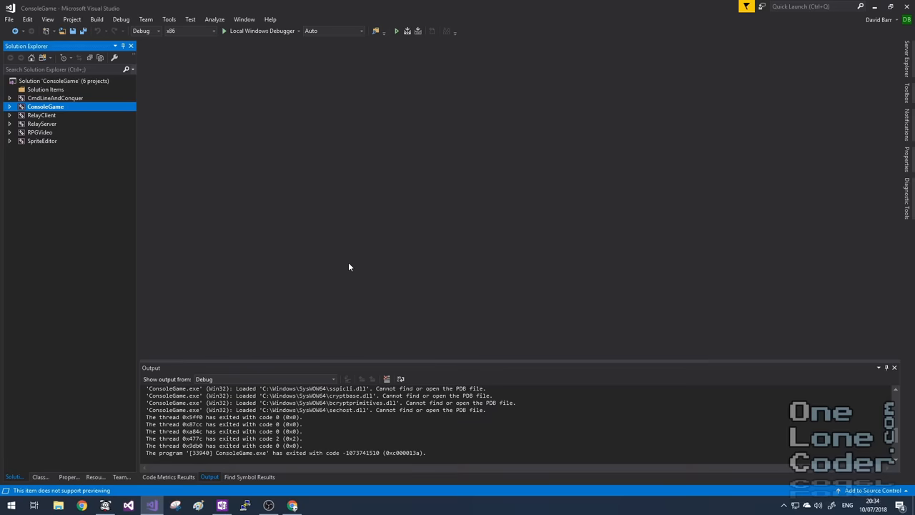
mouse_move(299, 191)
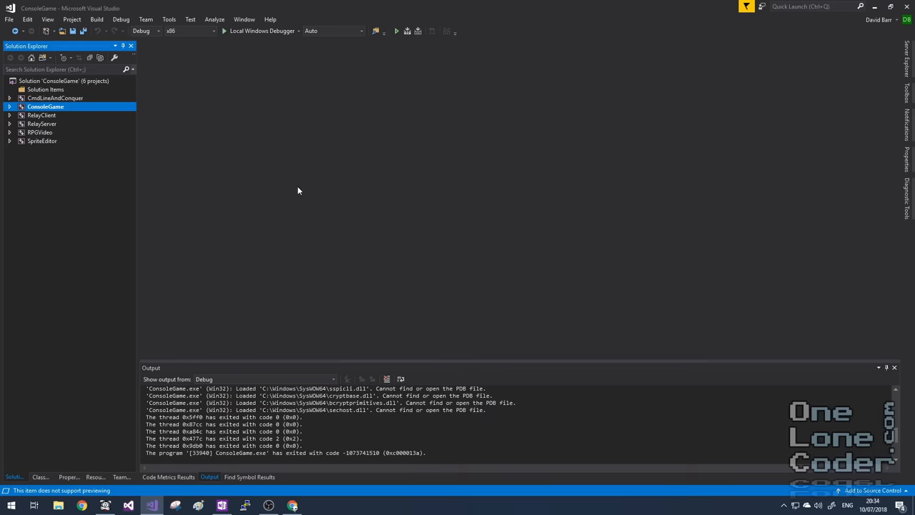
mouse_move(231, 189)
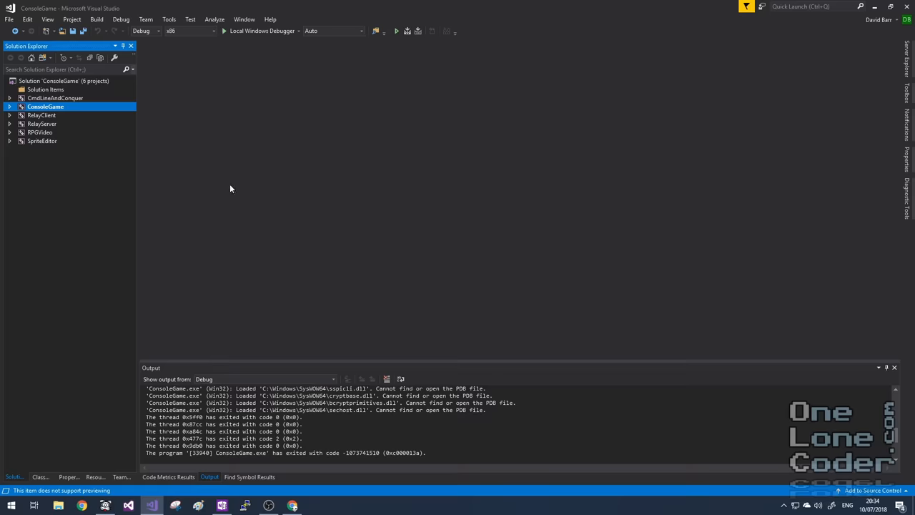
mouse_move(89, 219)
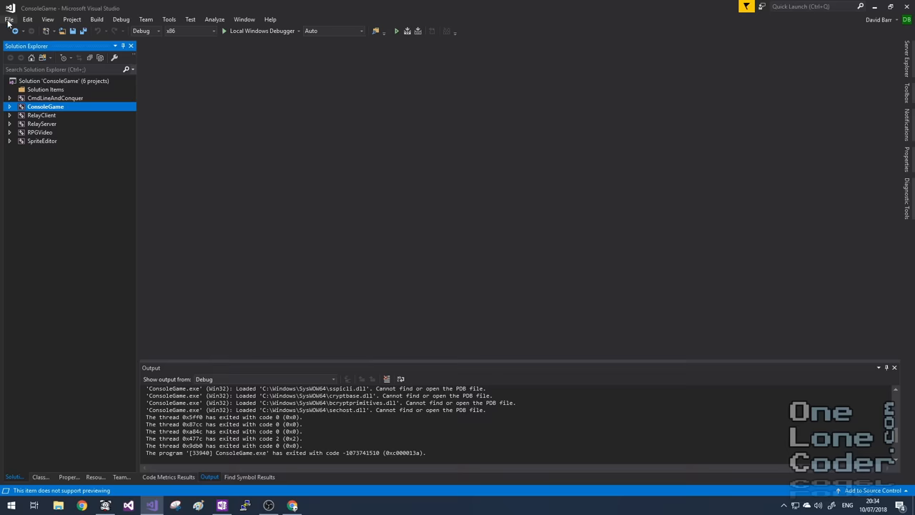
Create a Windows Console Application named olcEngine3D, added to the ConsoleGame solution
click(8, 19)
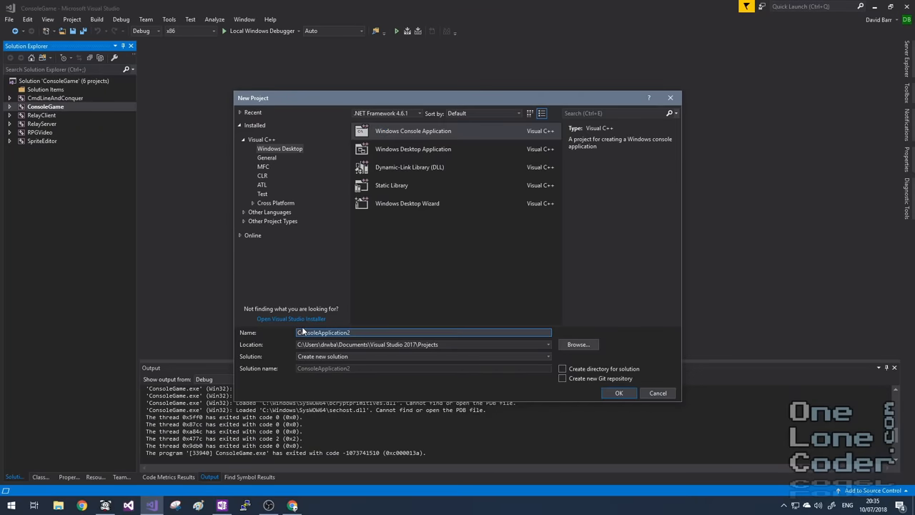
mouse_move(292, 336)
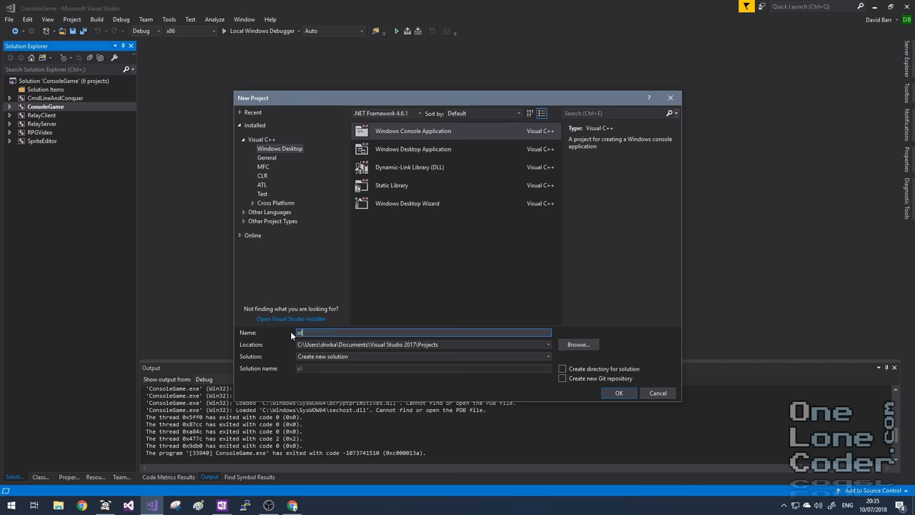
text(olcEngine3D)
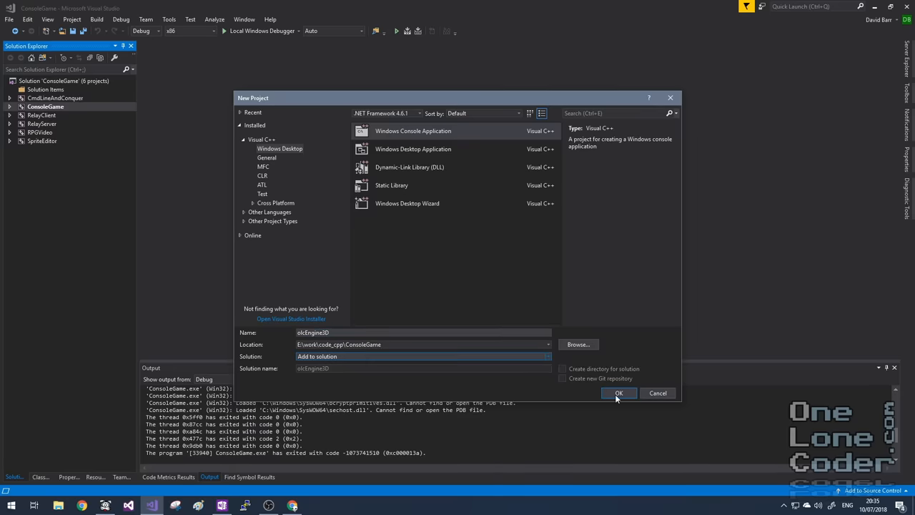
click(619, 394)
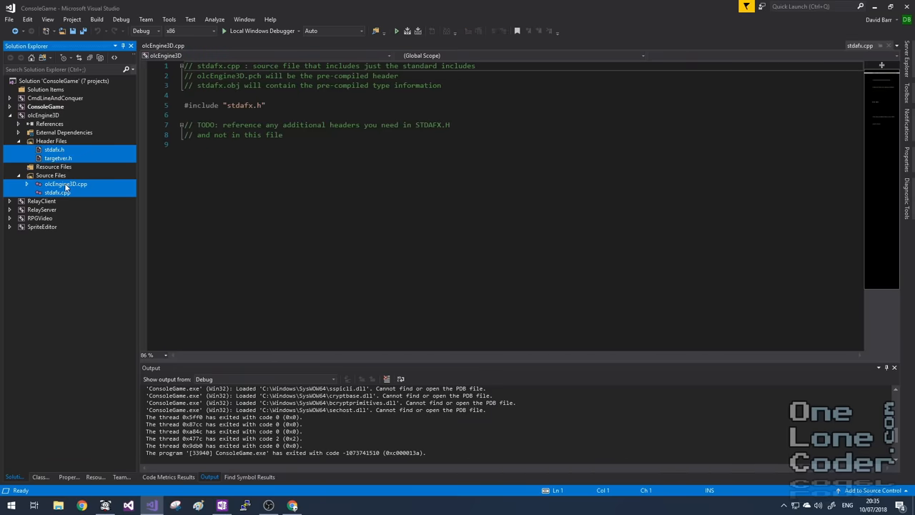
Delete stdafx.h, targetver.h and stdafx.cpp, and remove the stdafx include lines from olcEngine3D.cpp
click(57, 192)
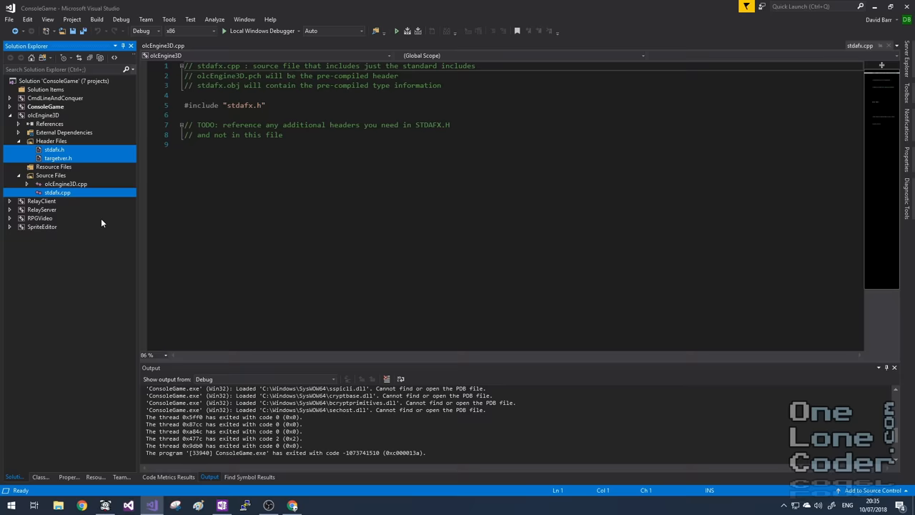
key(Delete)
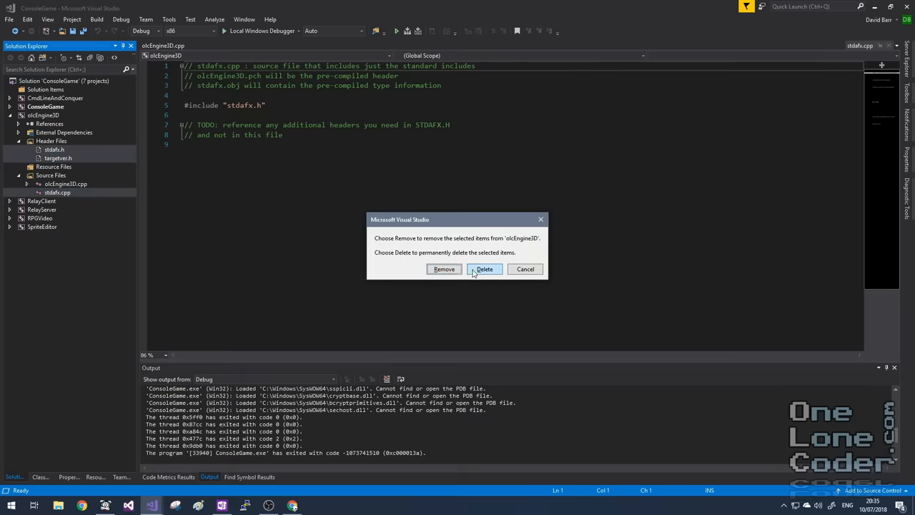
click(484, 268)
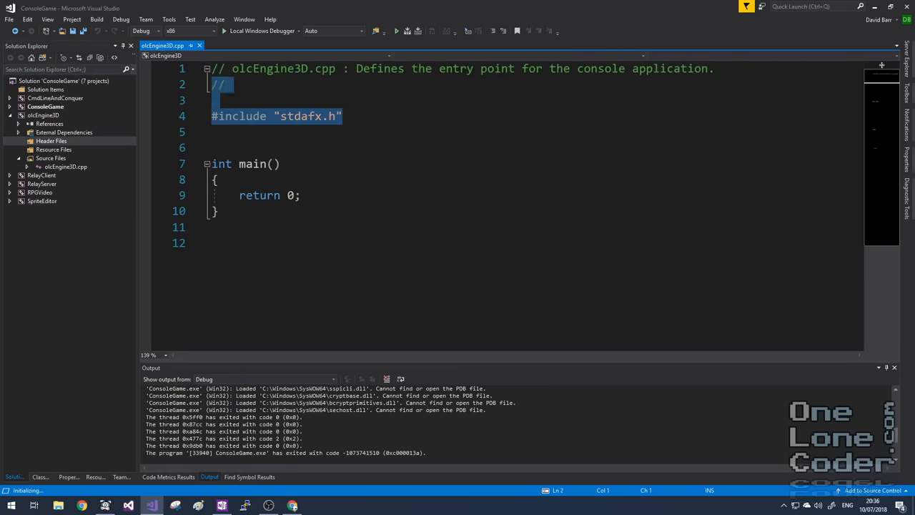
key(Delete)
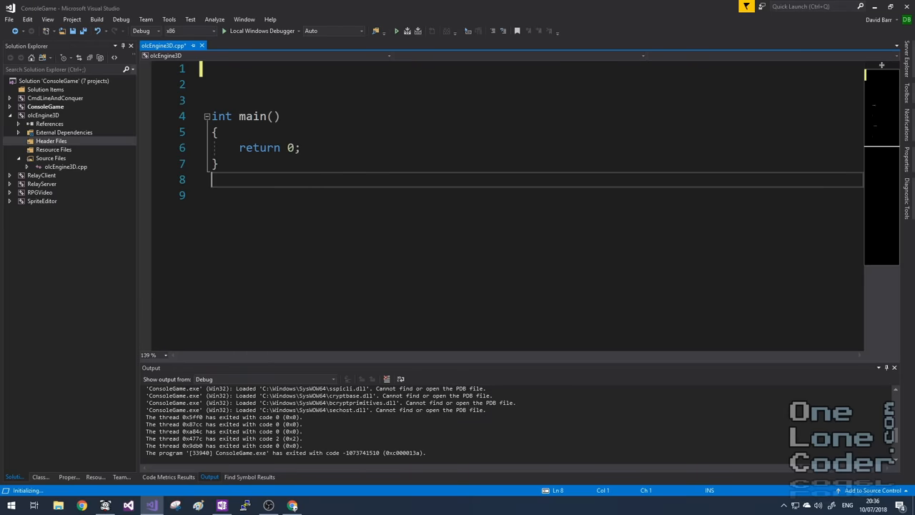
Set olcEngine3D's C/C++ Precompiled Header option to Not Using Precompiled Headers and apply
right_click(43, 115)
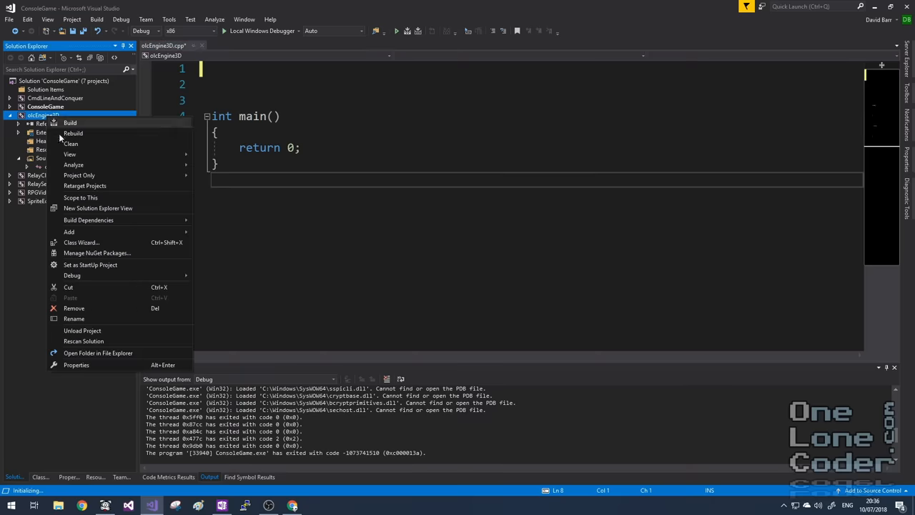
click(76, 364)
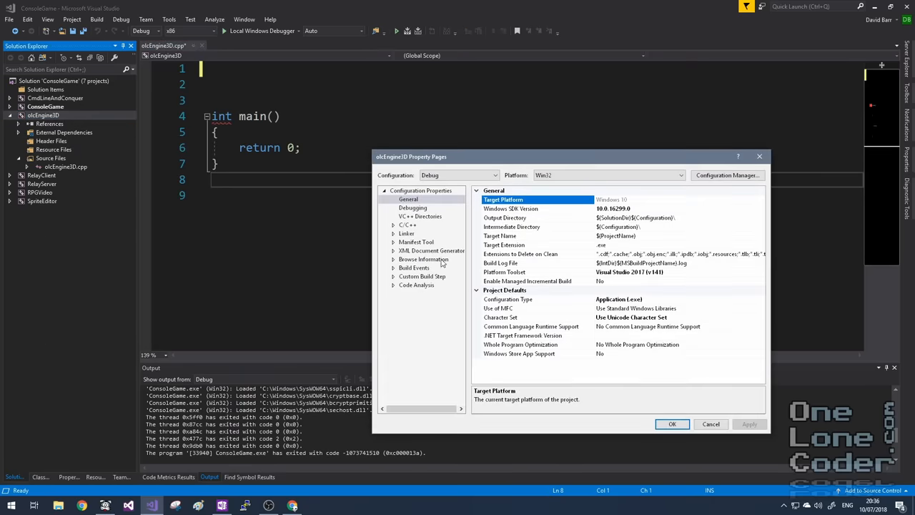
mouse_move(404, 233)
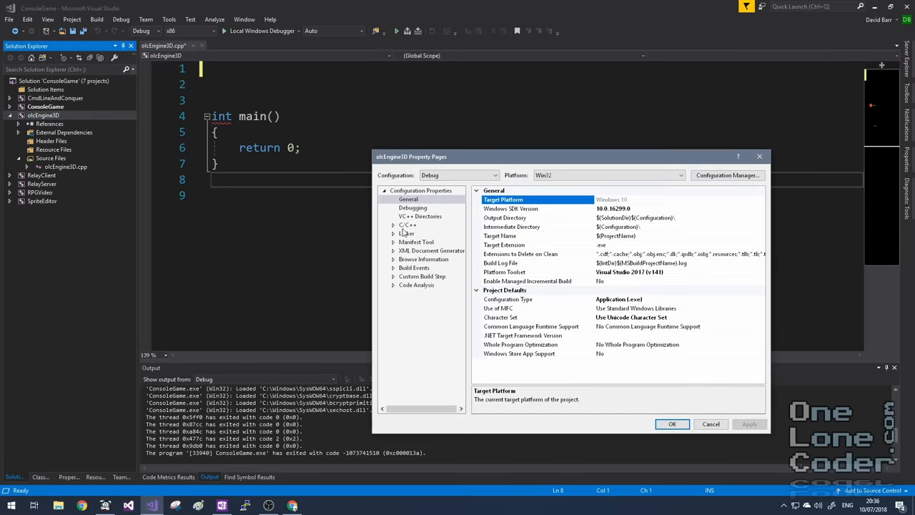
click(409, 224)
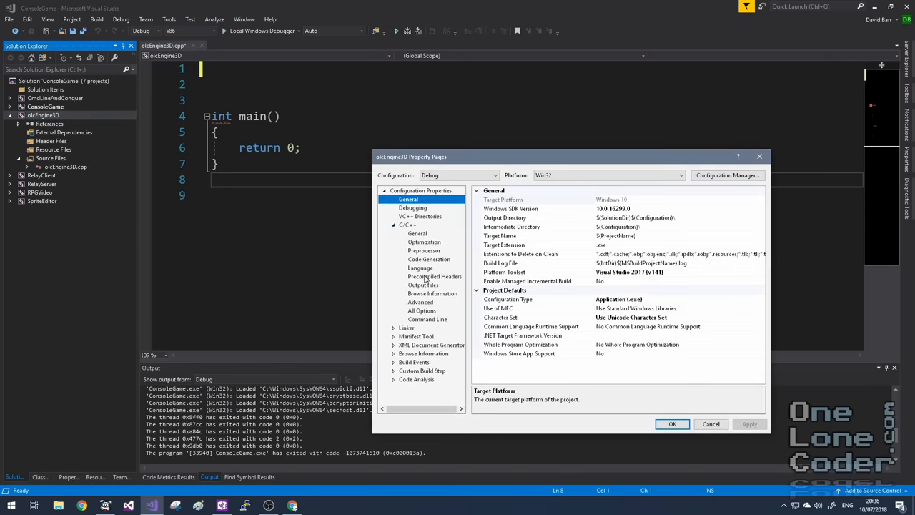
click(435, 276)
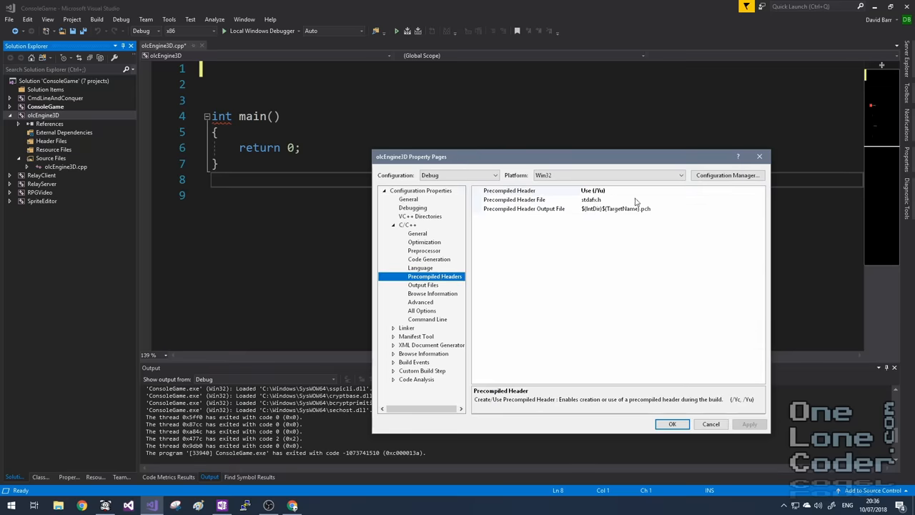
click(530, 190)
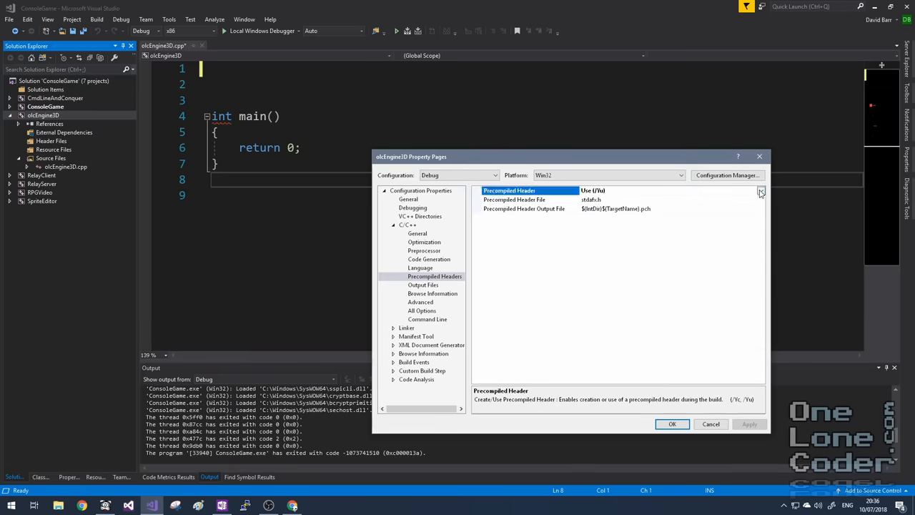
click(761, 191)
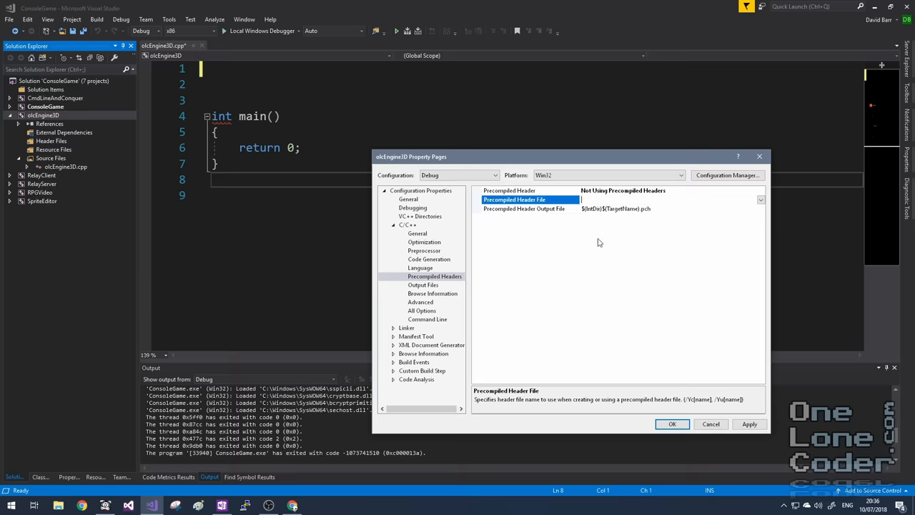
click(750, 424)
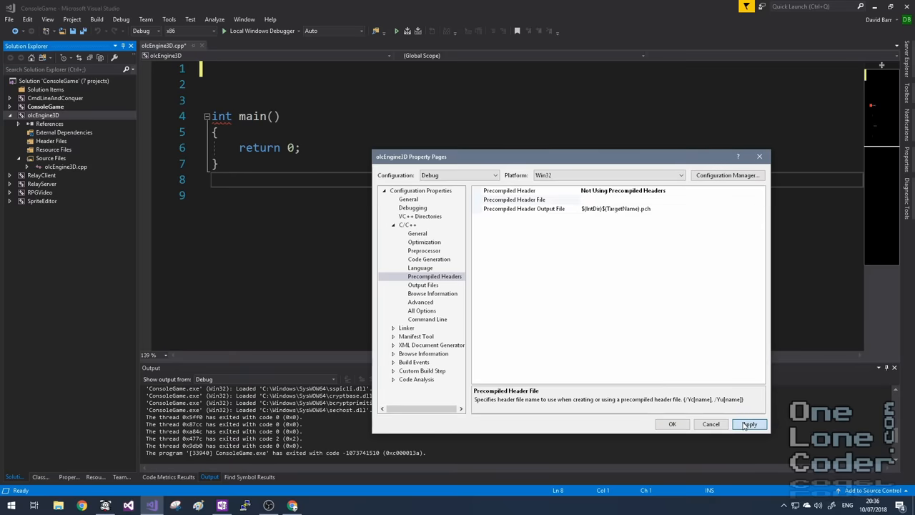
click(672, 424)
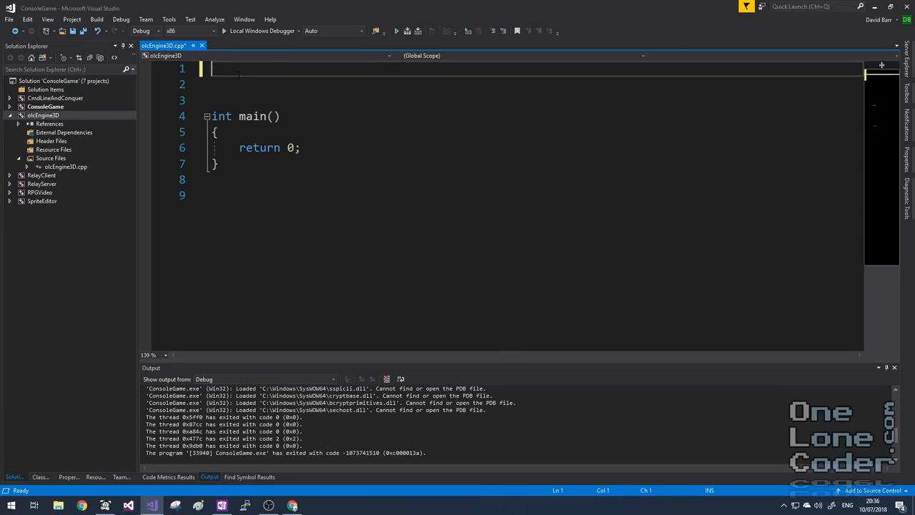
Add #include "olcConsoleGameEngine.h" to olcEngine3D.cpp and open the olcEngine3D folder in File Explorer
text(#include)
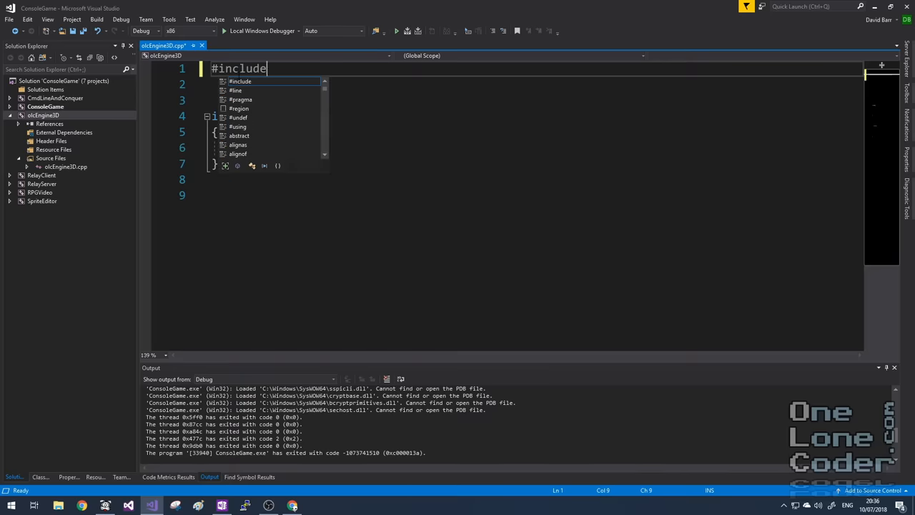
text("olcC")
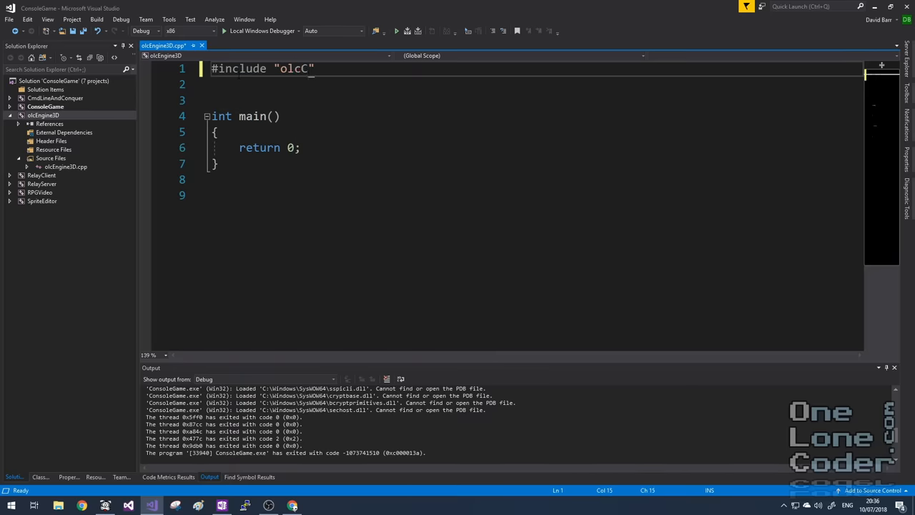
text(onsoleGame)
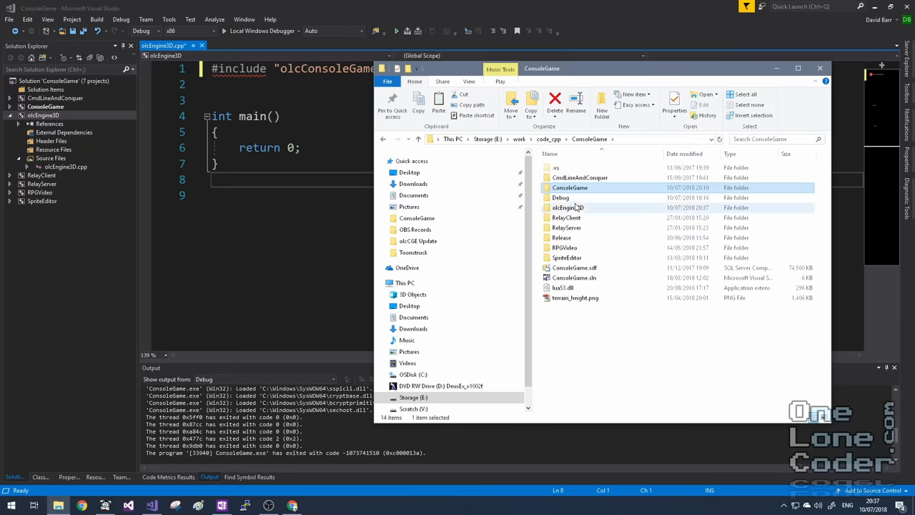
double_click(568, 207)
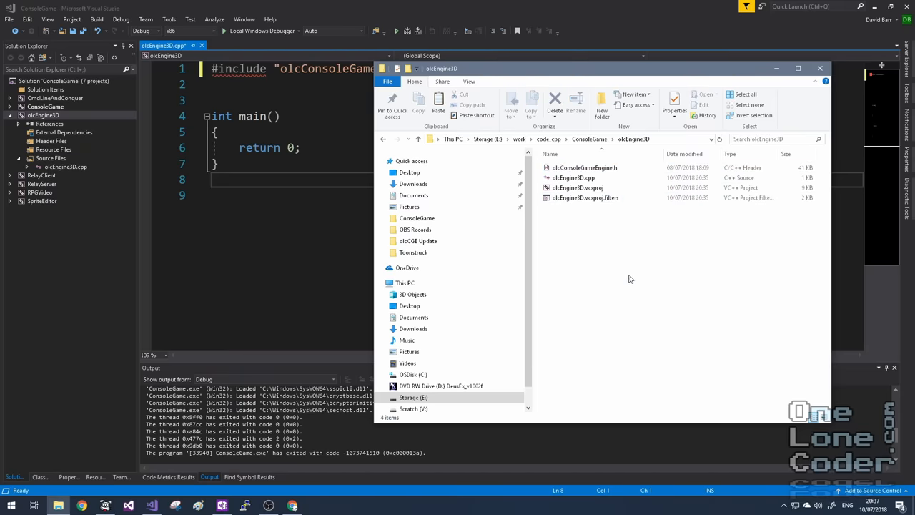
Add the existing file olcConsoleGameEngine.h to the olcEngine3D project via Add > Existing Item
right_click(42, 115)
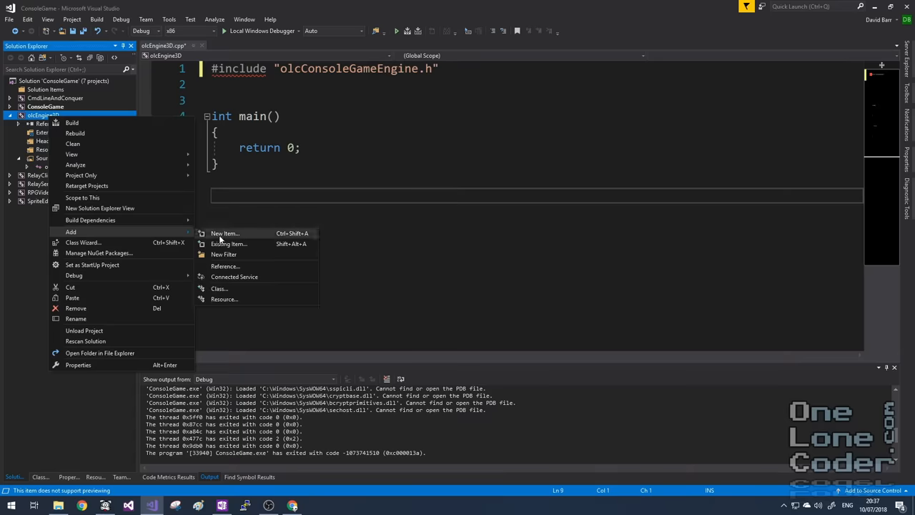
mouse_move(229, 244)
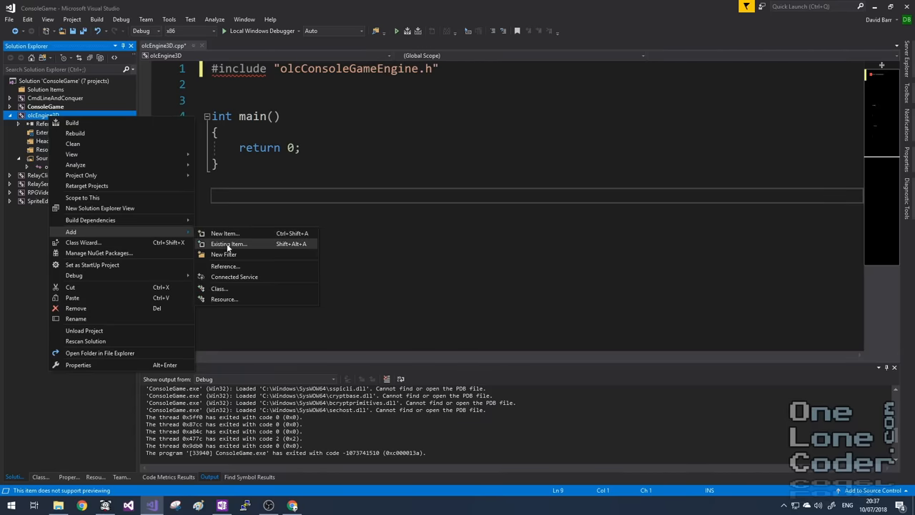
click(229, 244)
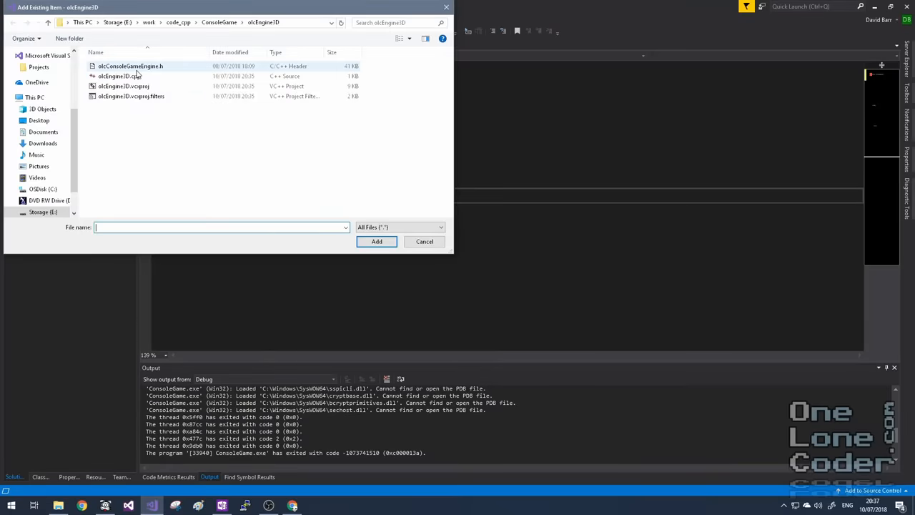
click(377, 241)
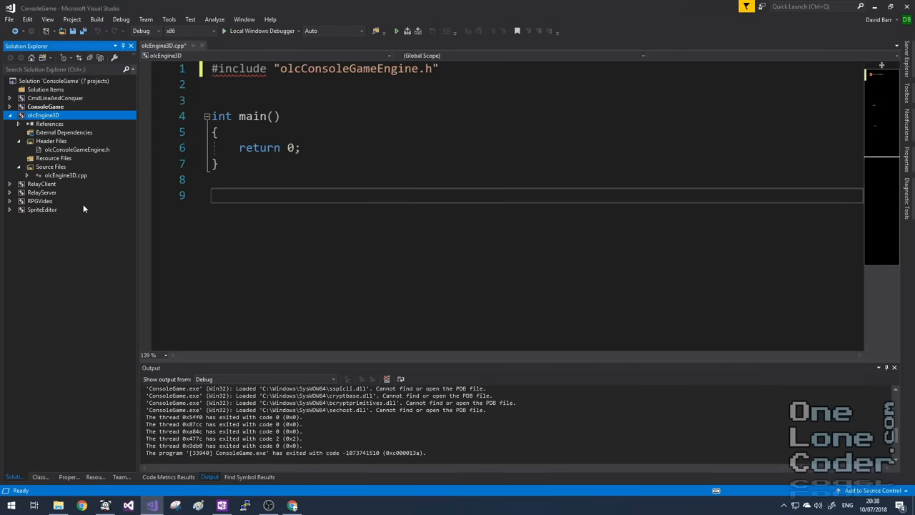